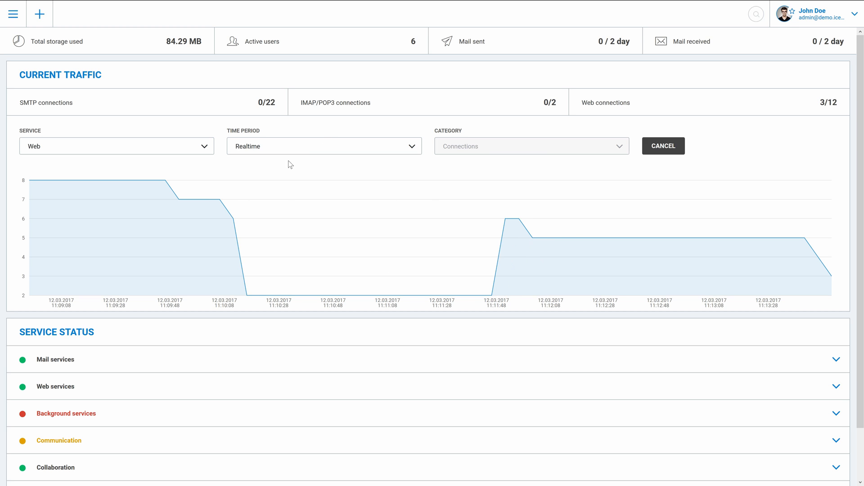
mouse_move(68, 57)
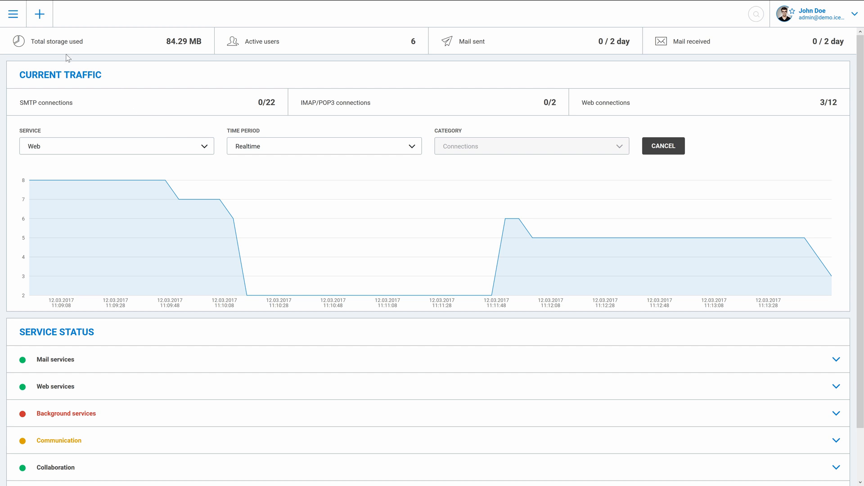
Step: Navigate via Users & domains to the demo.icewarptest.com domain's White labeling settings
click(13, 13)
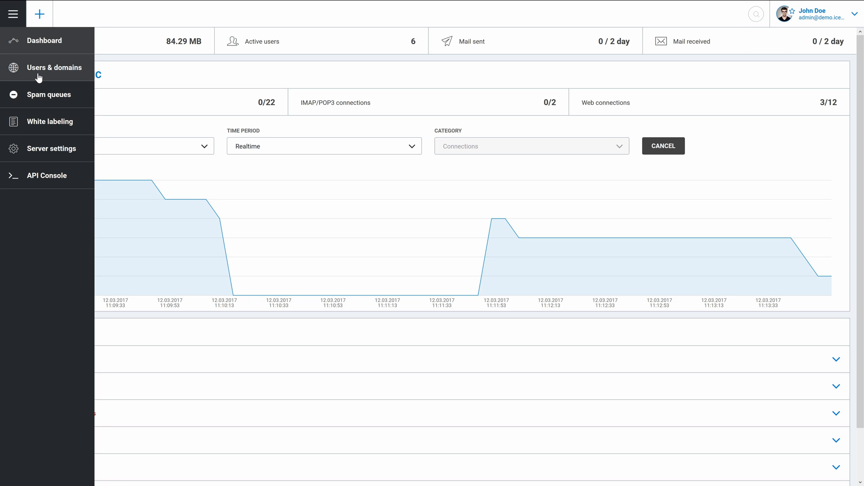
click(55, 68)
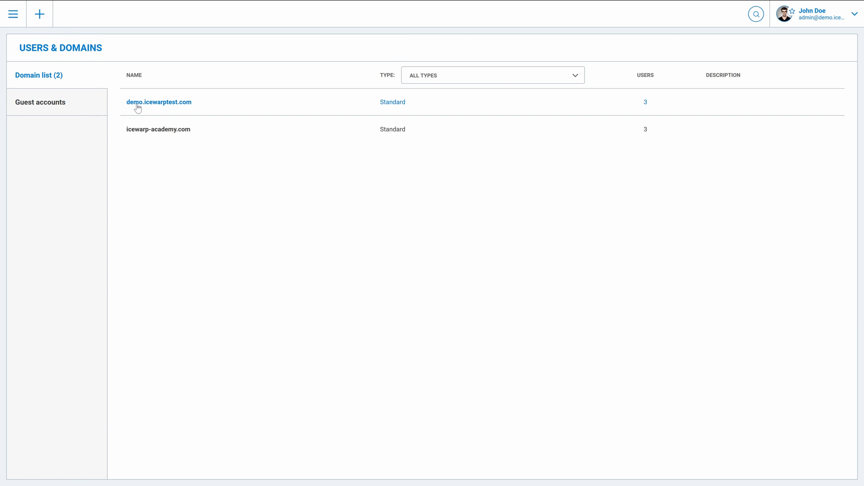
click(158, 101)
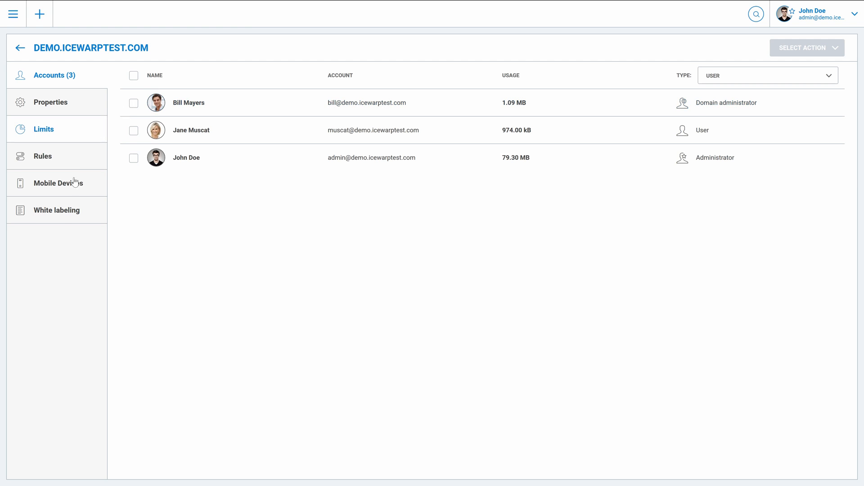
click(55, 210)
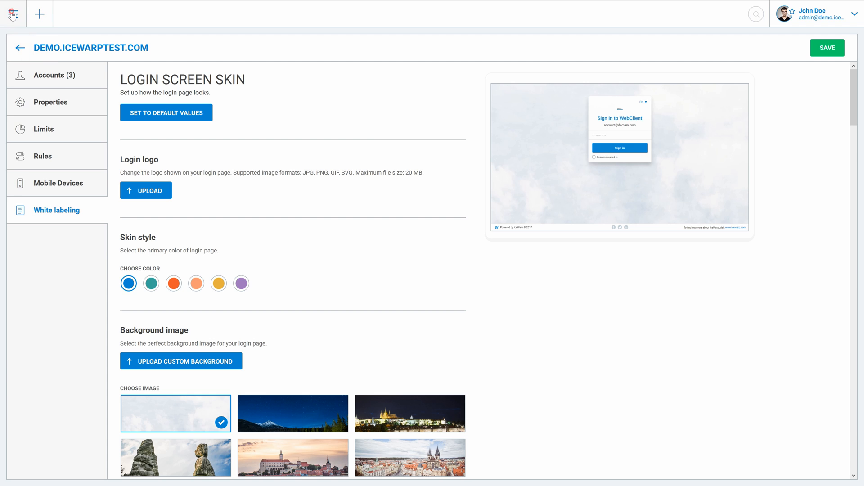
Step: In server White labeling, upload the onice-logo PNG as login logo and choose the orange skin colour
click(12, 13)
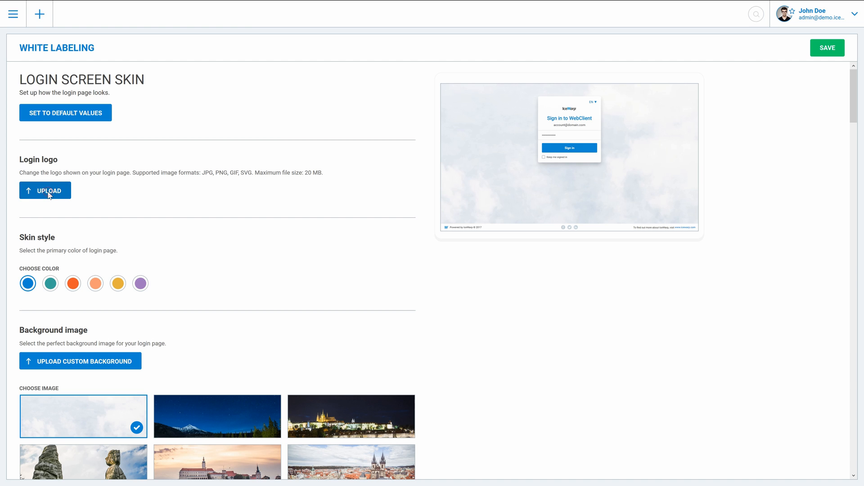
click(45, 190)
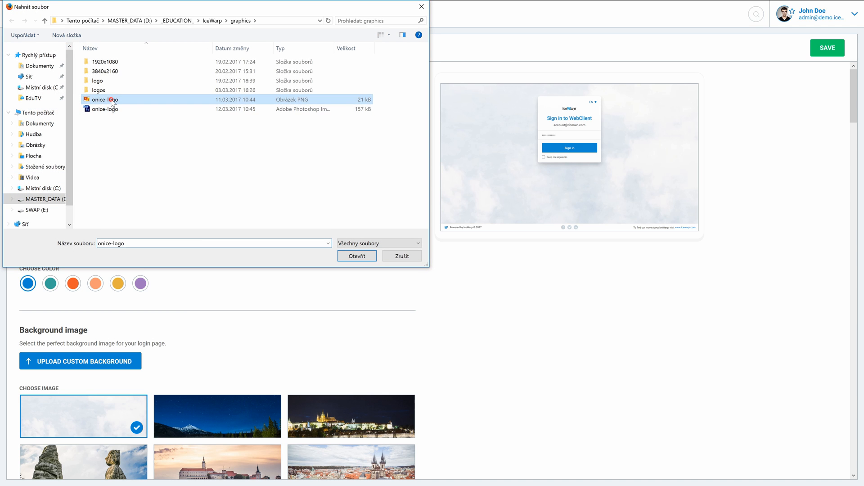
click(356, 255)
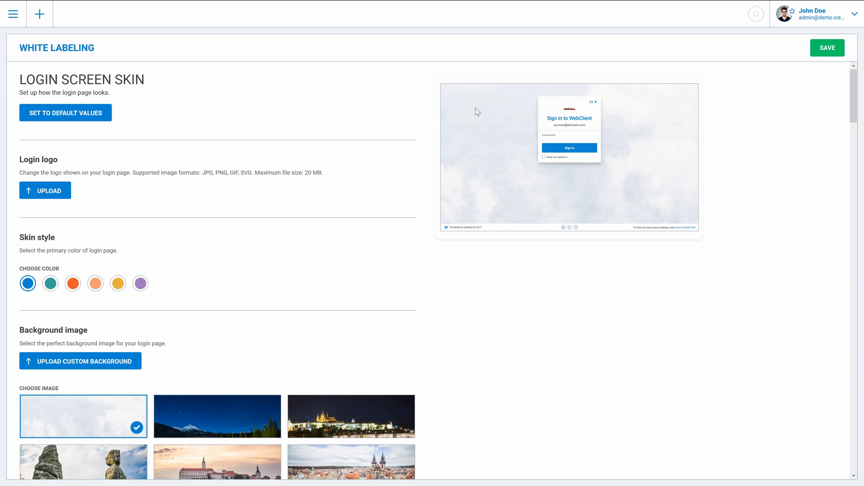
mouse_move(573, 145)
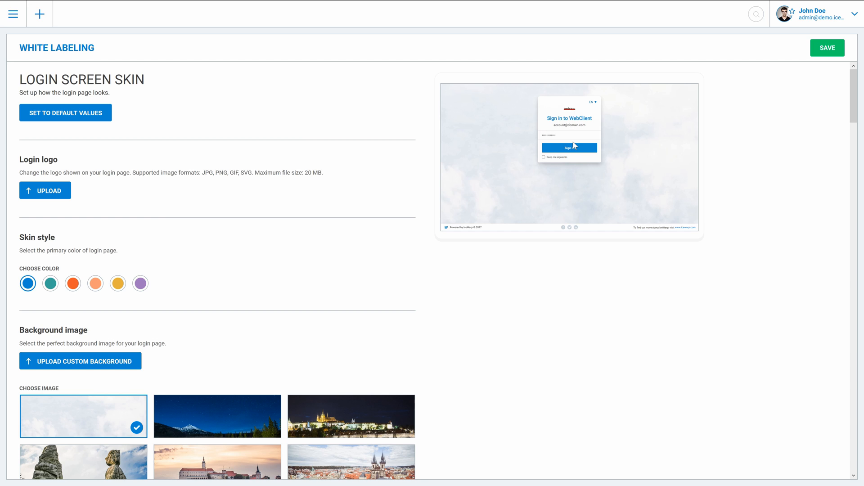
mouse_move(552, 145)
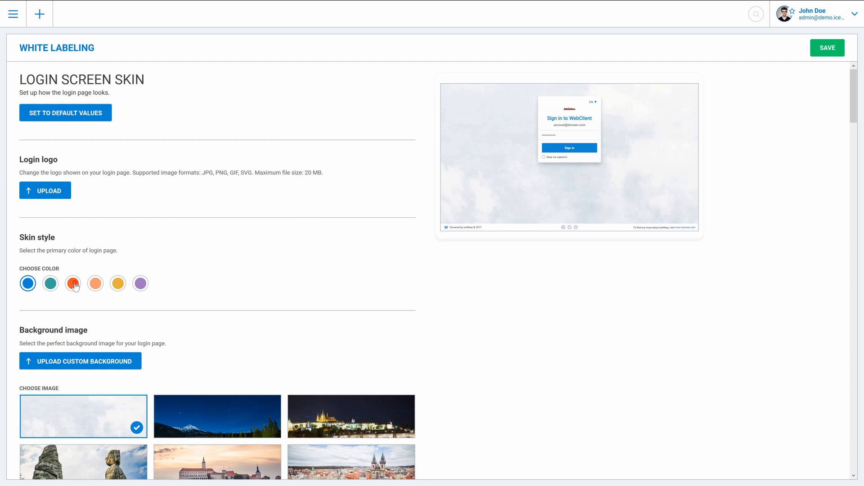
click(72, 283)
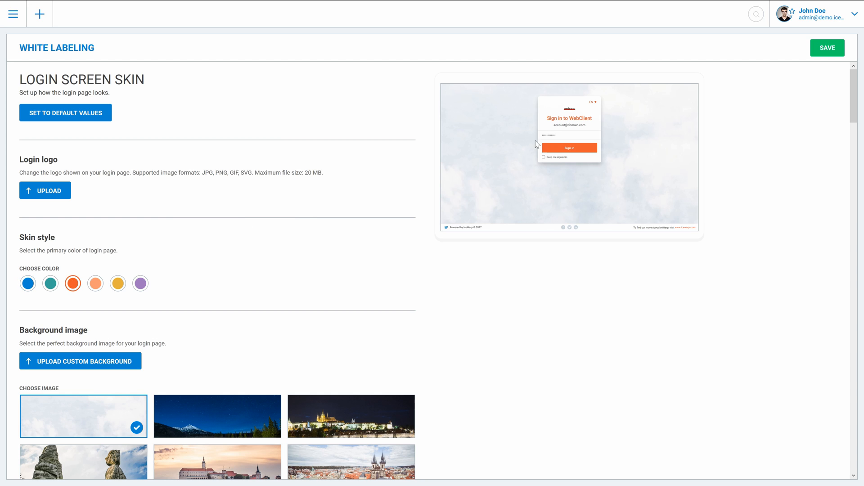
mouse_move(586, 143)
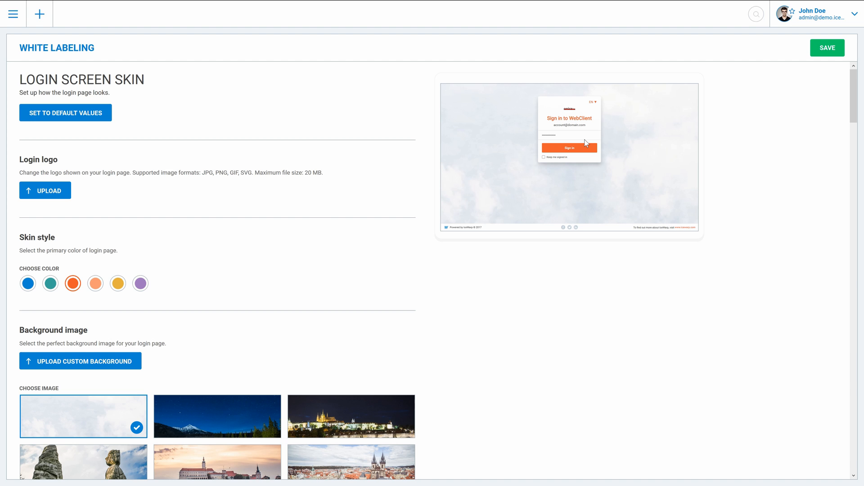
Step: Choose the Prague Old Town photo as the login background image and check the preview
scroll(down, 3)
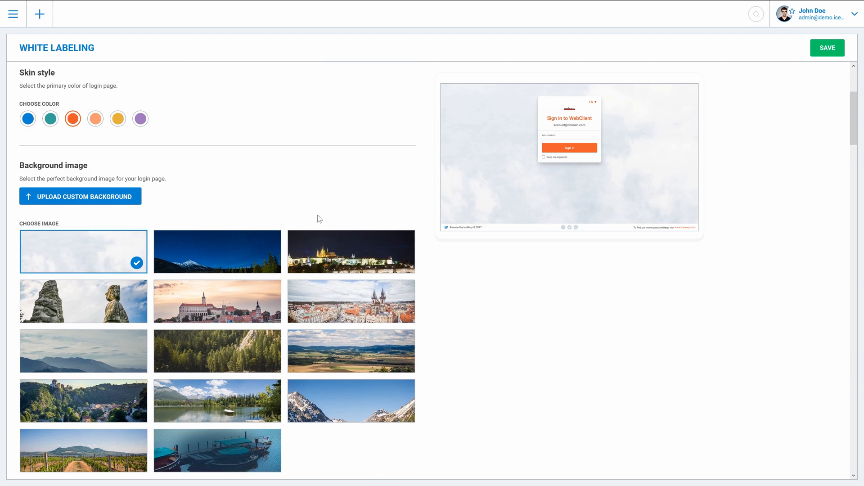
scroll(down, 3)
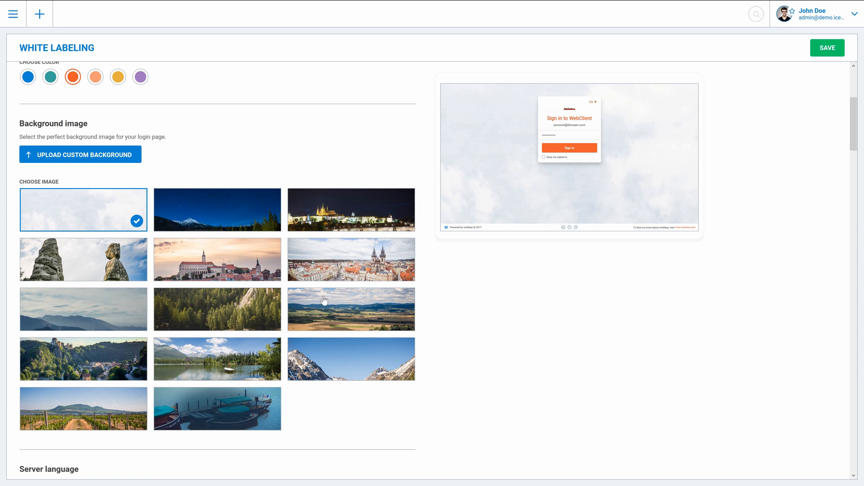
mouse_move(339, 296)
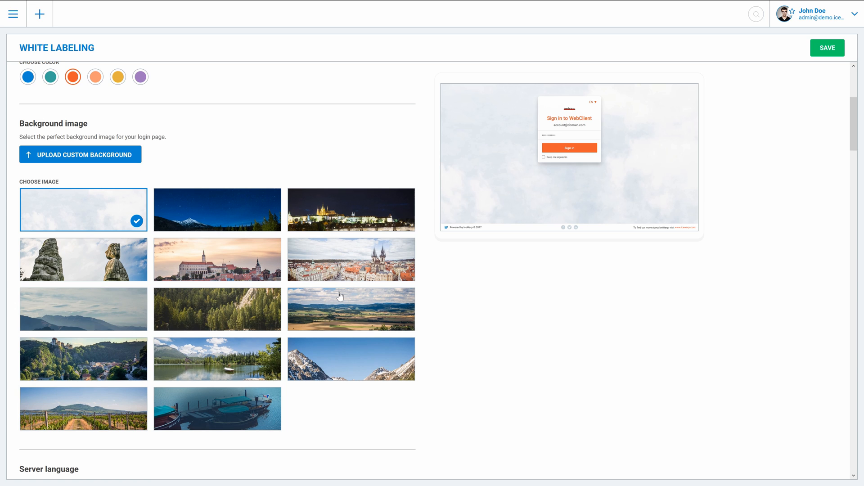
click(351, 260)
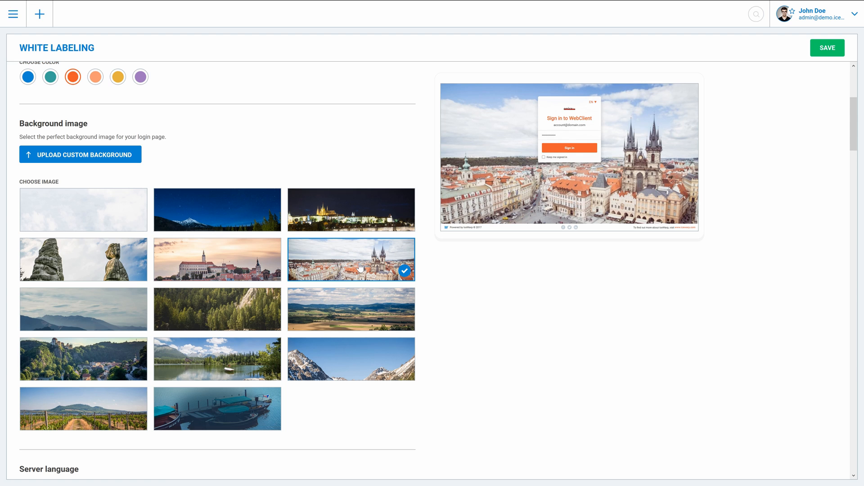
mouse_move(729, 123)
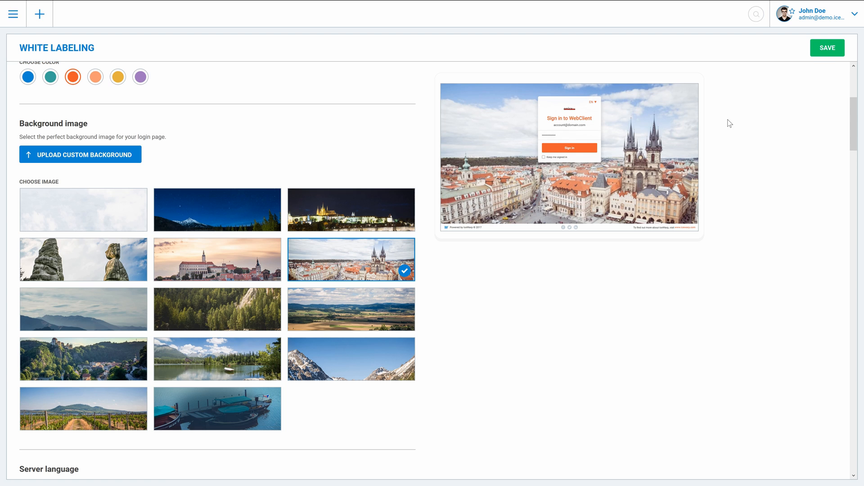
mouse_move(528, 205)
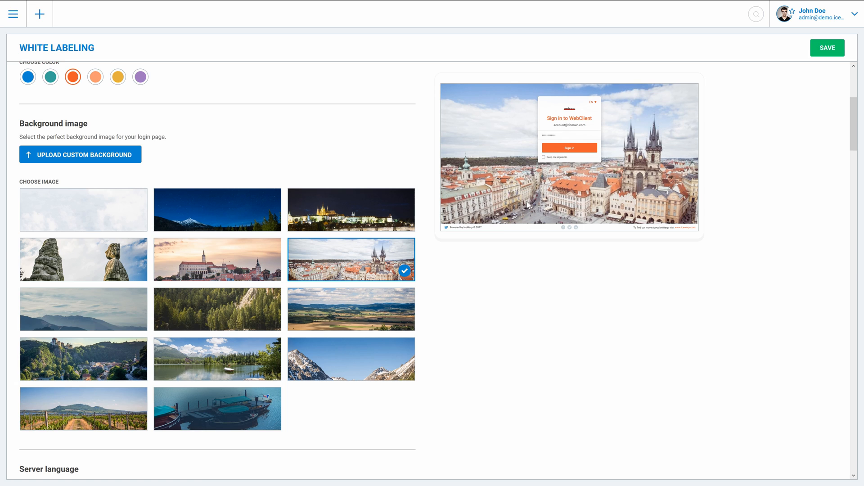
click(827, 48)
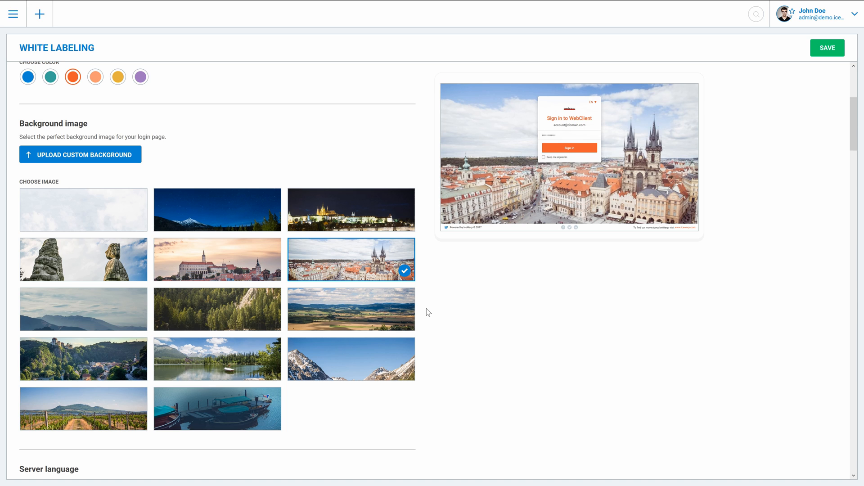
click(827, 48)
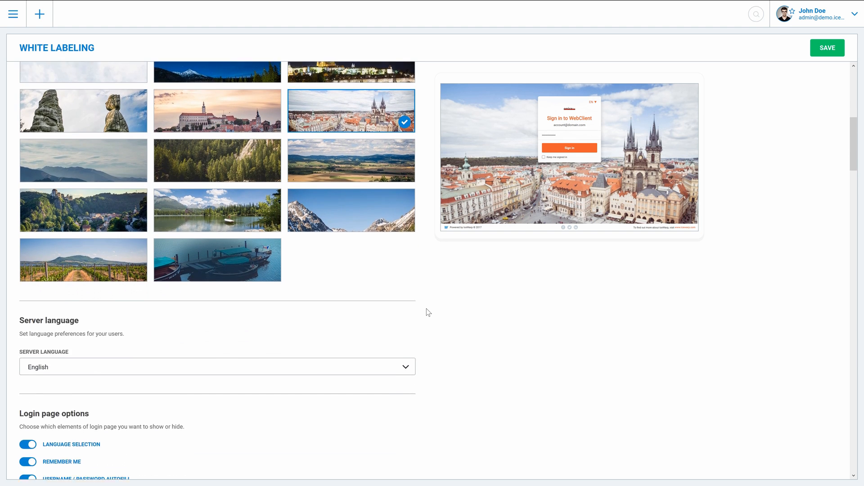
Step: Hide language selection and the remember-me option on the login page
scroll(down, 3)
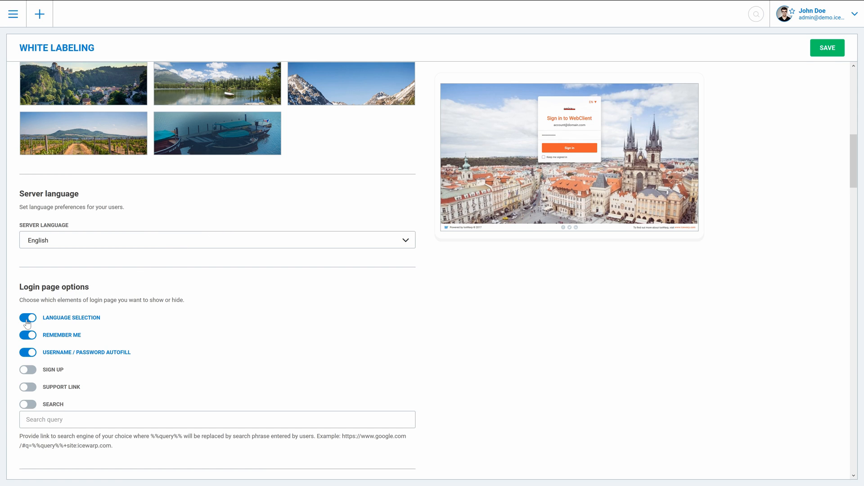
click(28, 318)
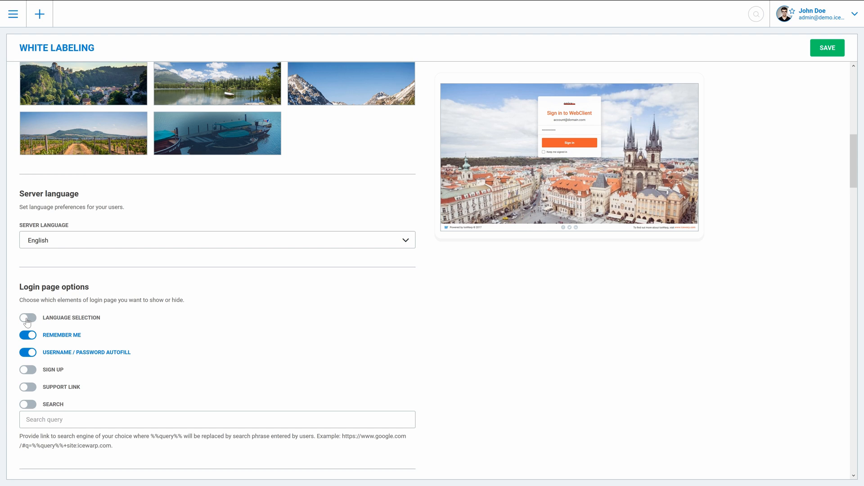
click(28, 335)
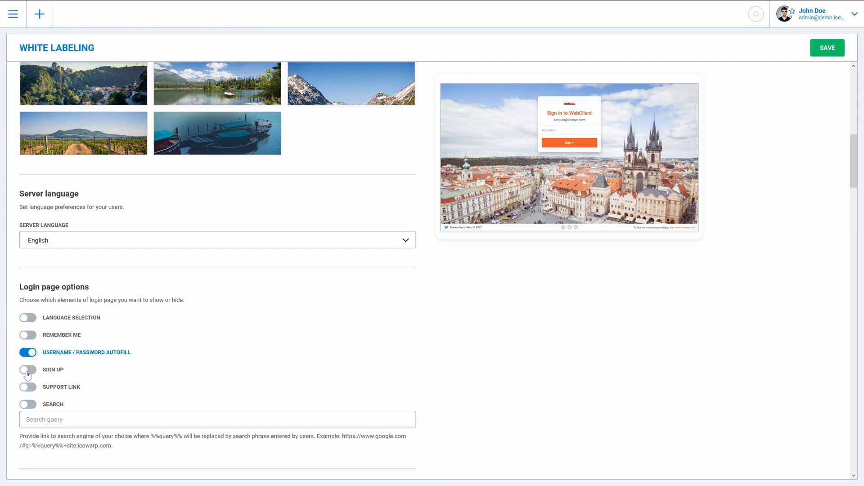
Step: Switch off the Facebook, Twitter and LinkedIn social integrations
scroll(down, 3)
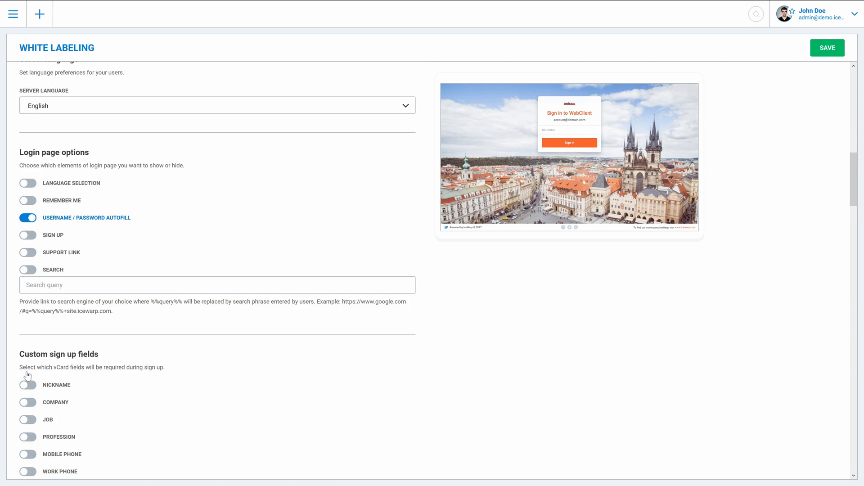
scroll(down, 3)
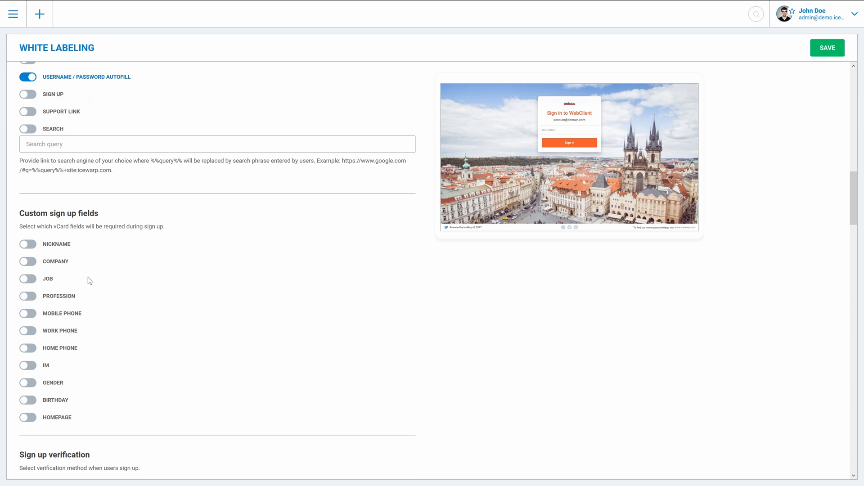
scroll(down, 3)
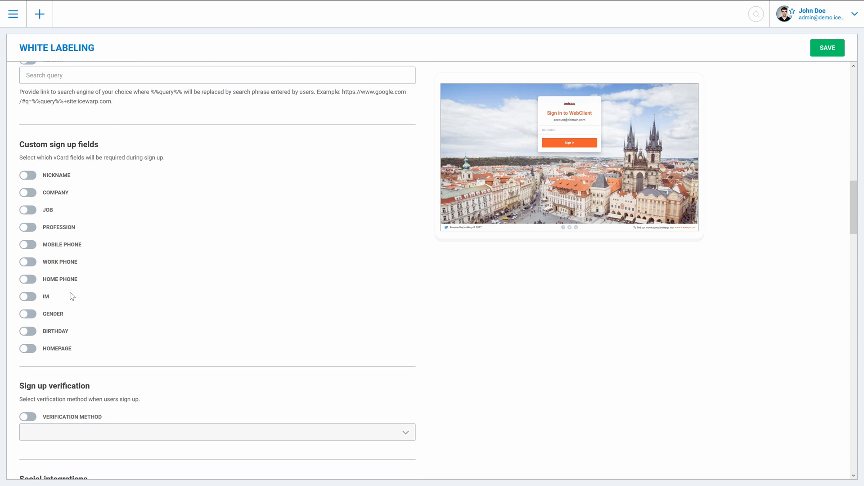
scroll(down, 3)
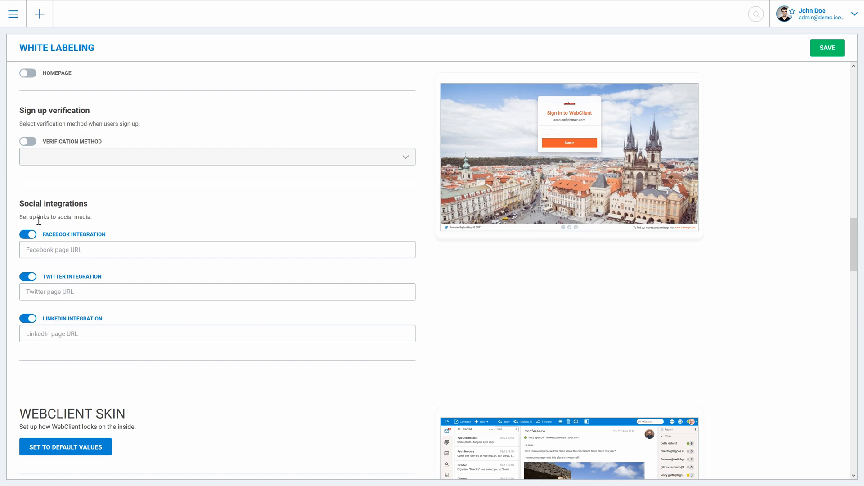
click(28, 235)
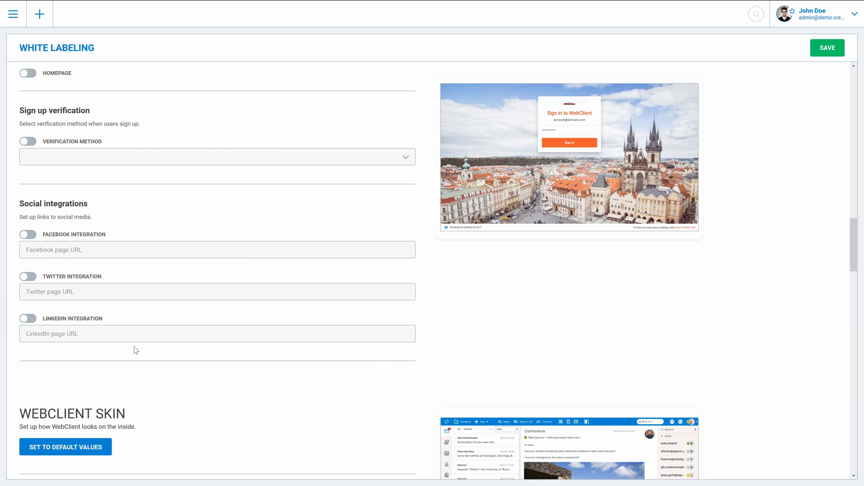
mouse_move(151, 328)
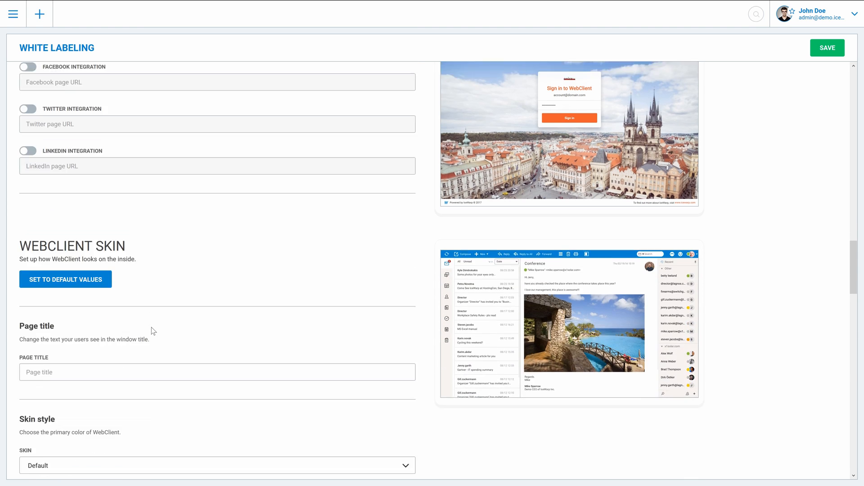
scroll(down, 3)
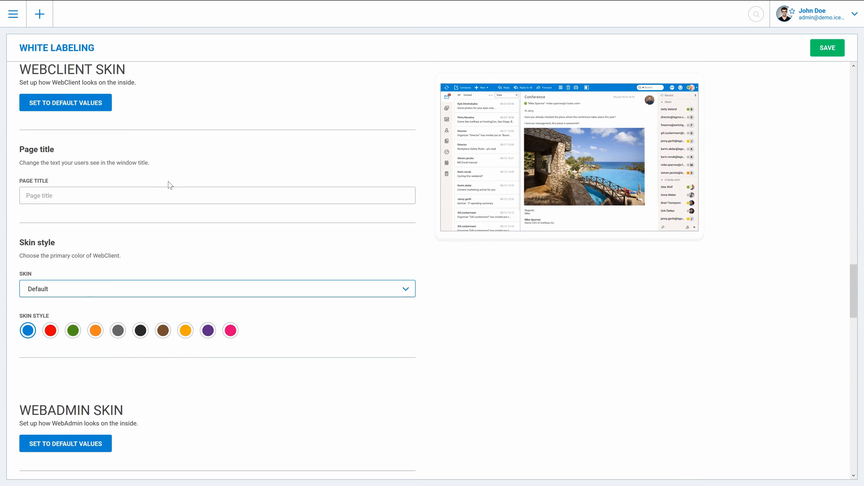
mouse_move(171, 186)
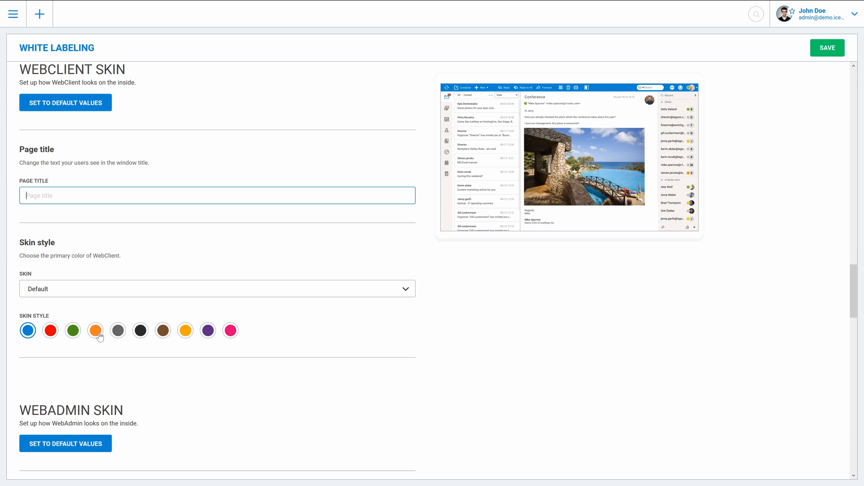
mouse_move(101, 299)
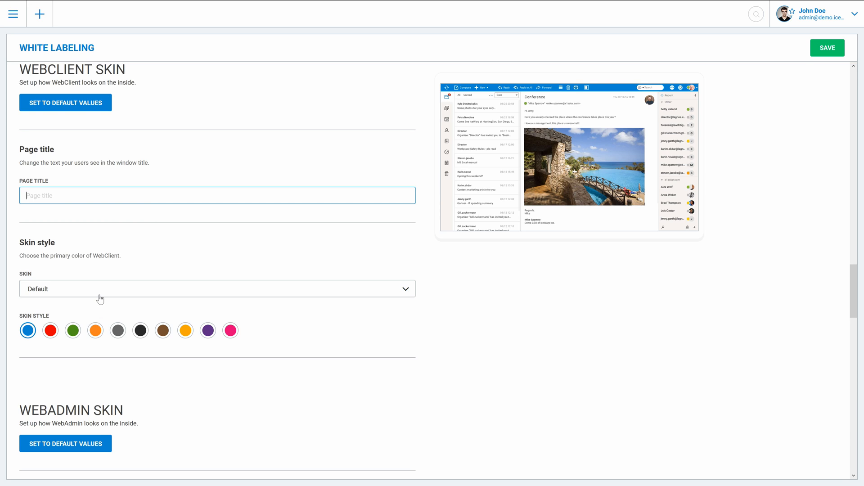
click(217, 288)
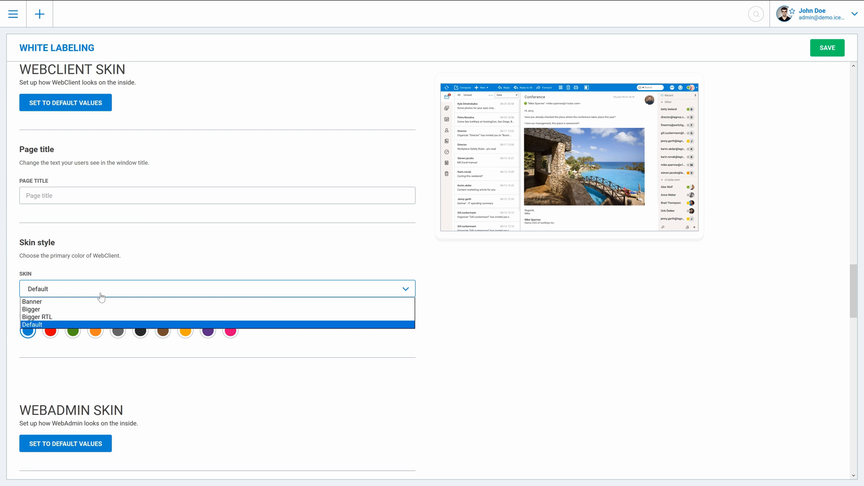
mouse_move(69, 304)
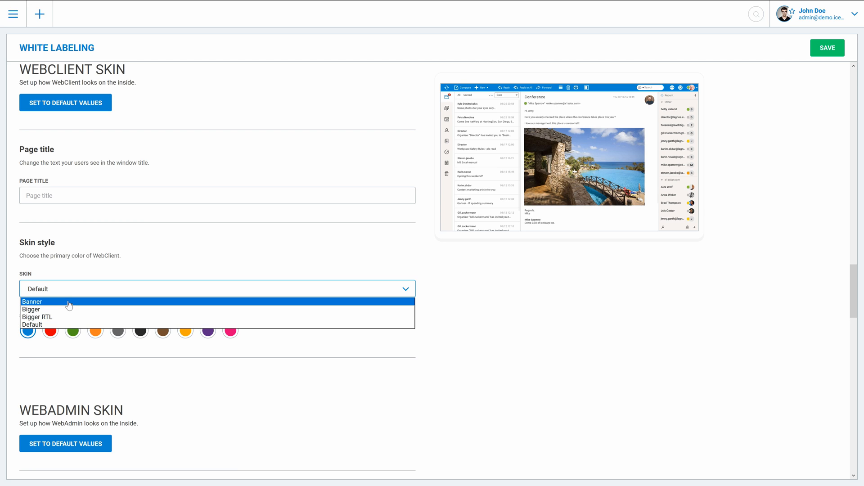
click(32, 302)
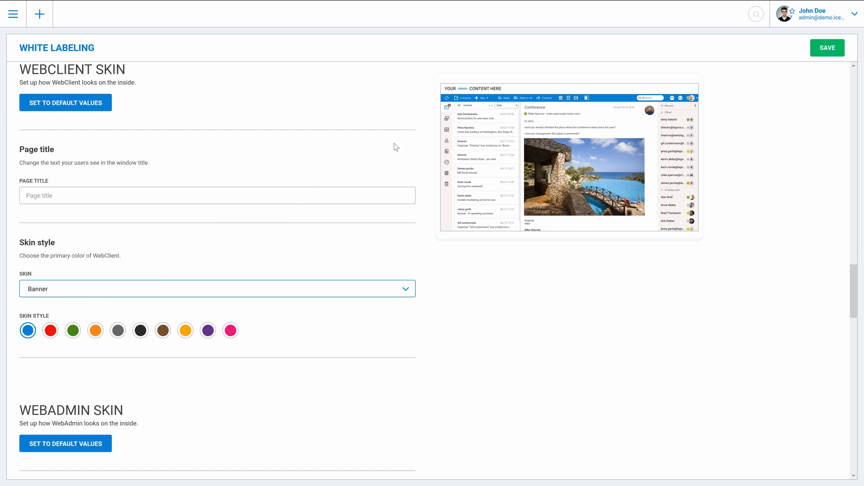
mouse_move(467, 98)
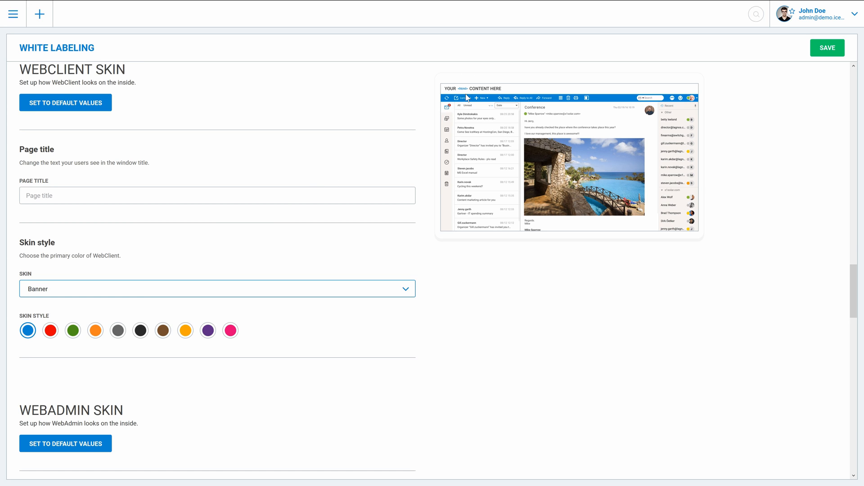
mouse_move(505, 109)
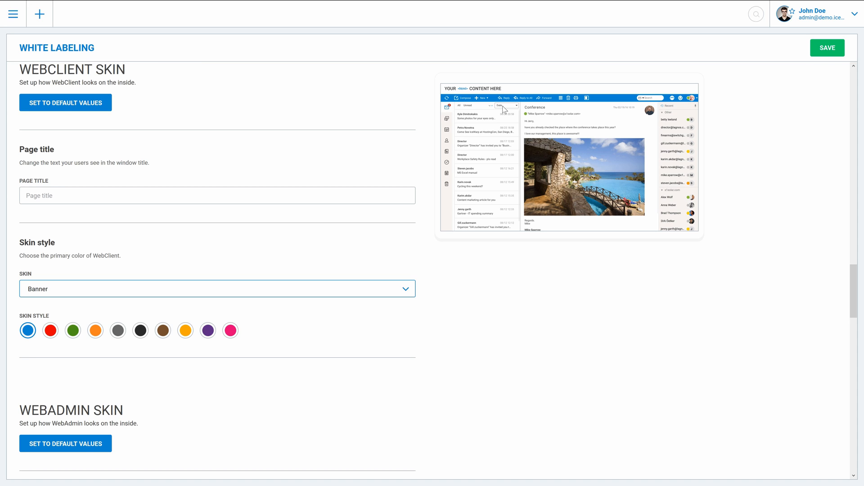
click(217, 289)
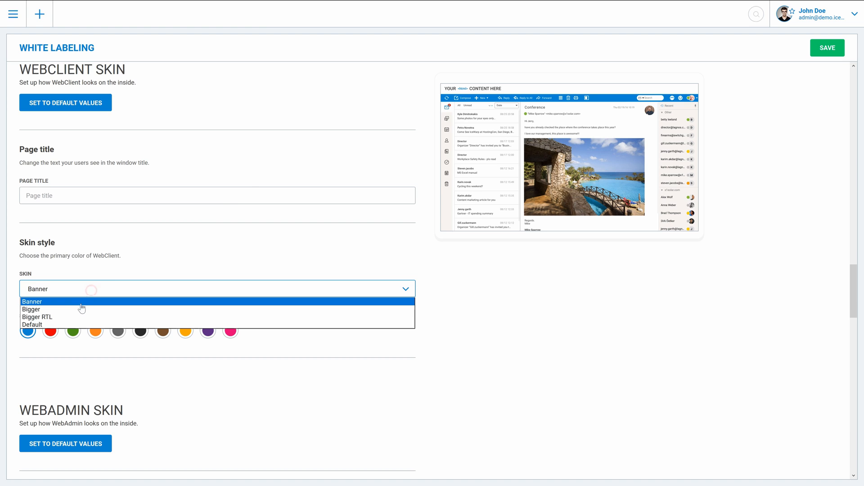
click(31, 310)
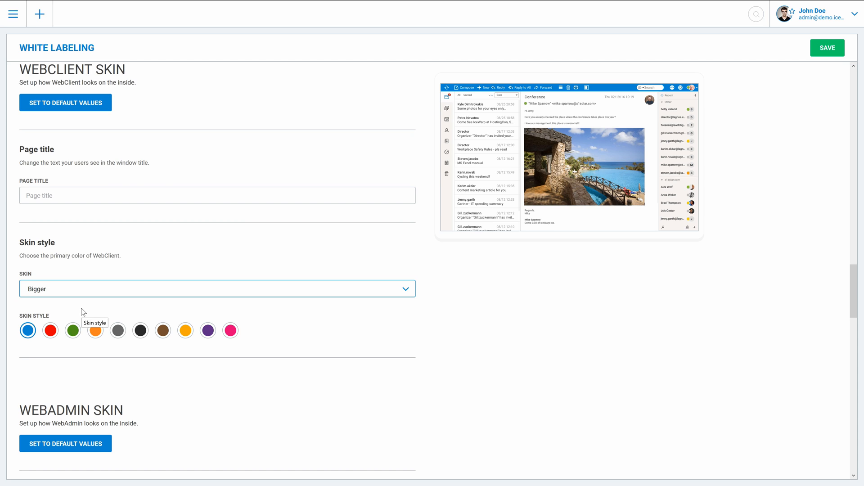
mouse_move(83, 298)
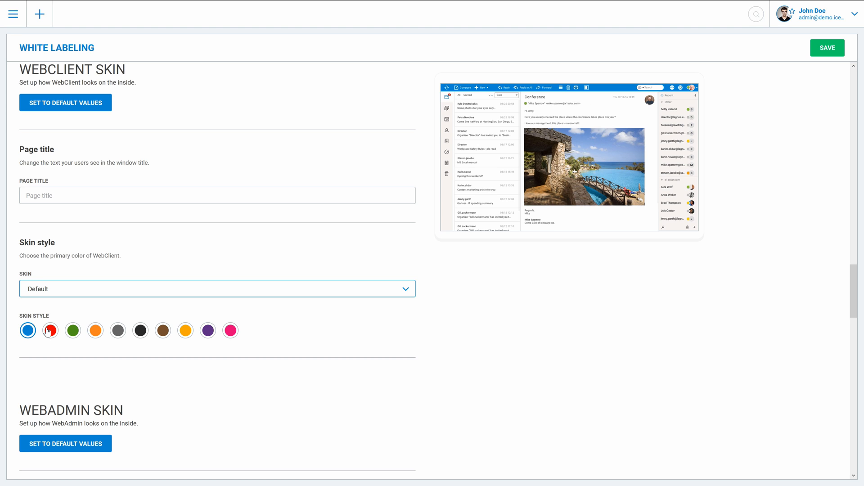
scroll(down, 3)
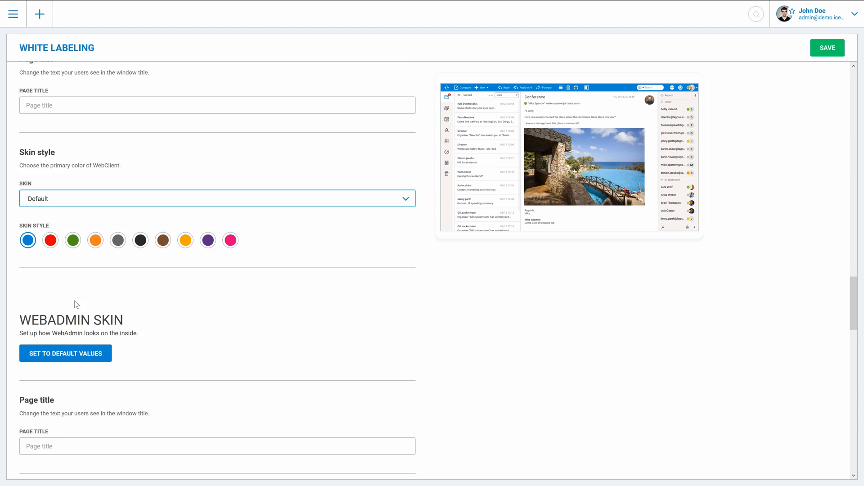
scroll(down, 3)
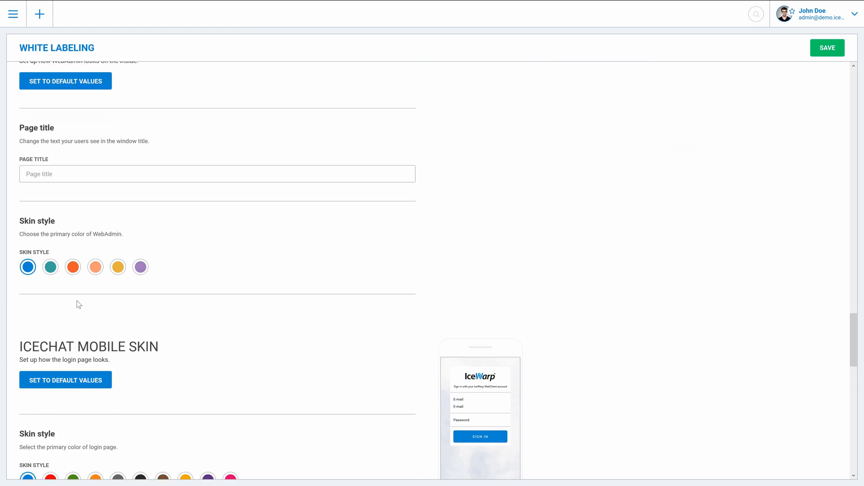
scroll(down, 3)
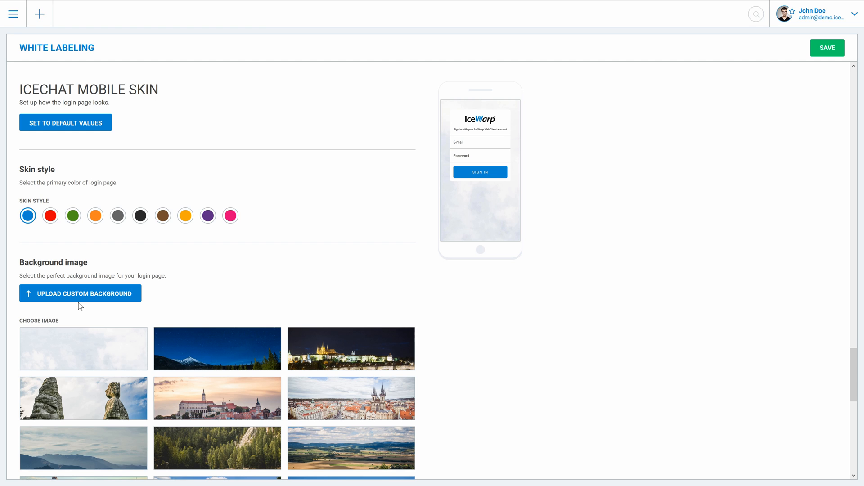
scroll(down, 3)
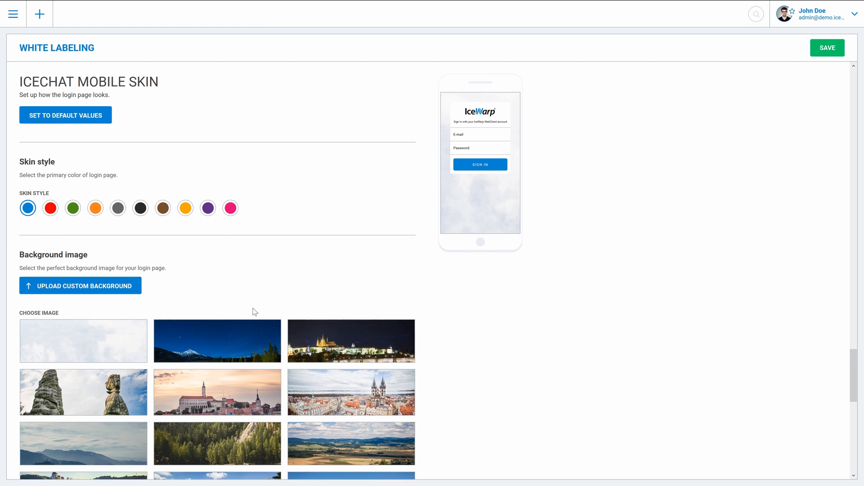
scroll(down, 3)
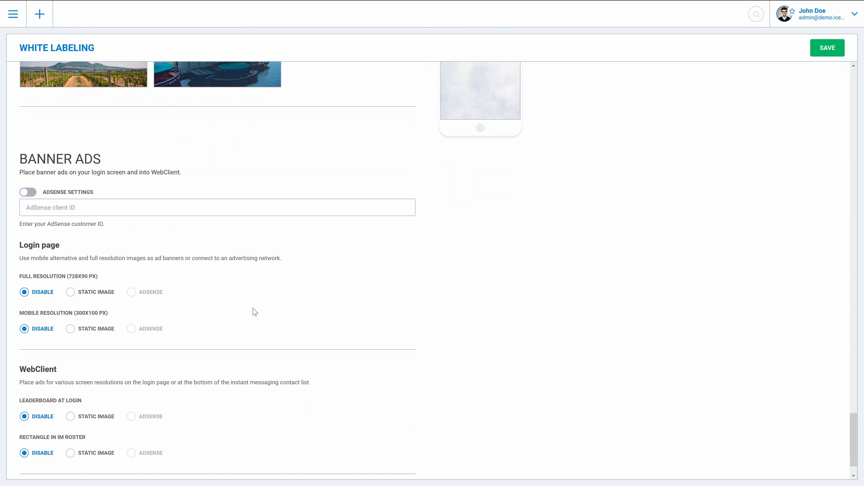
mouse_move(275, 184)
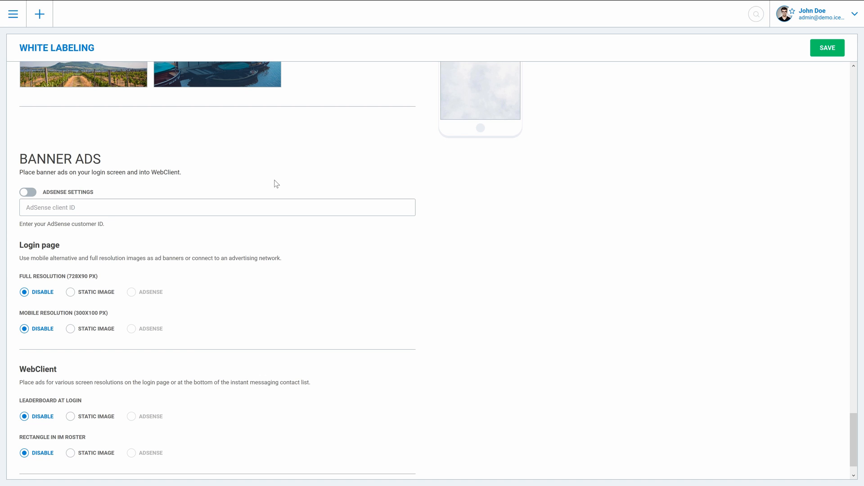